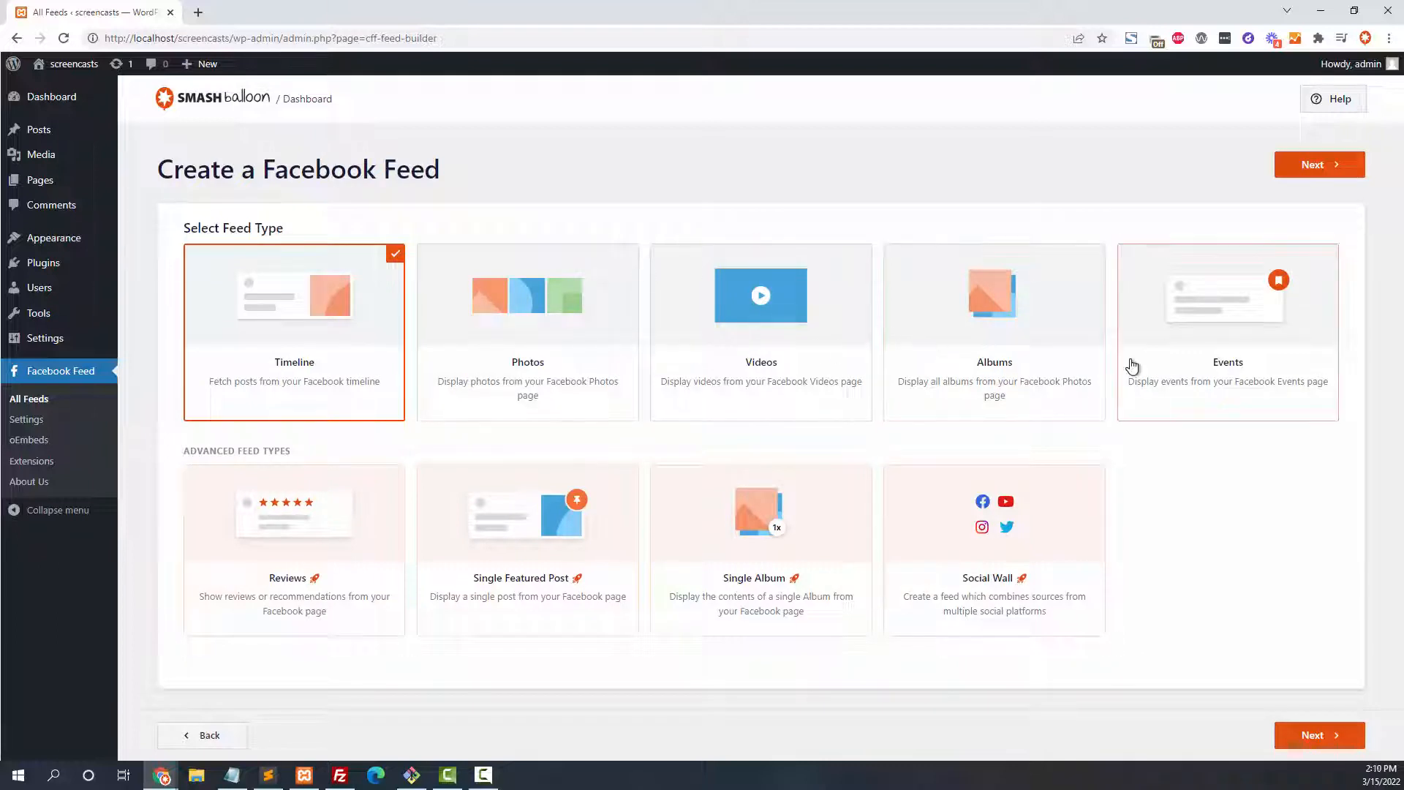
# Confirm Timeline as the feed type and continue to choosing the WPBeginner page source.
pyautogui.click(1316, 164)
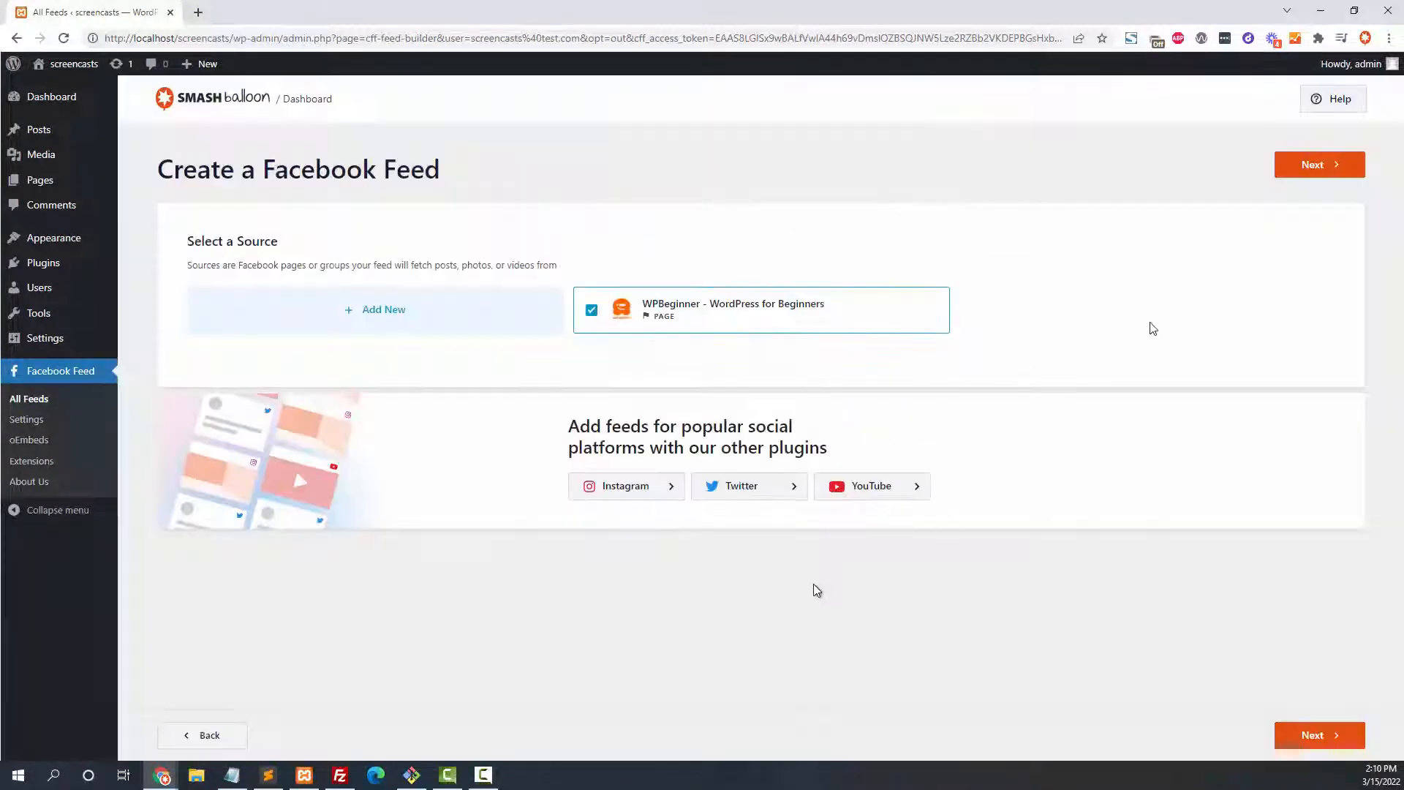
# Create the Timeline feed from the selected WPBeginner Facebook page.
pyautogui.click(1318, 163)
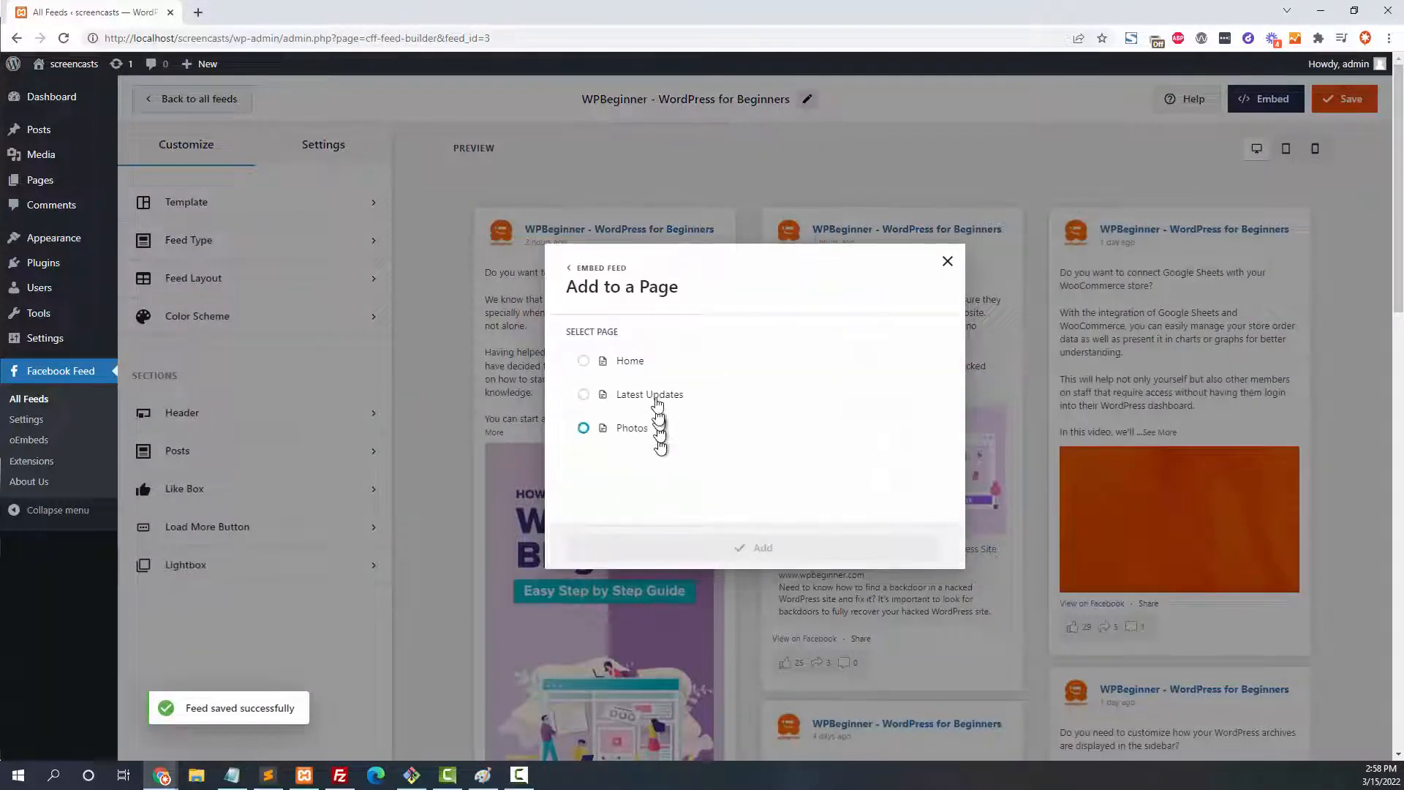
# Open the Header section of the WPBeginner feed's customization options.
pyautogui.click(762, 547)
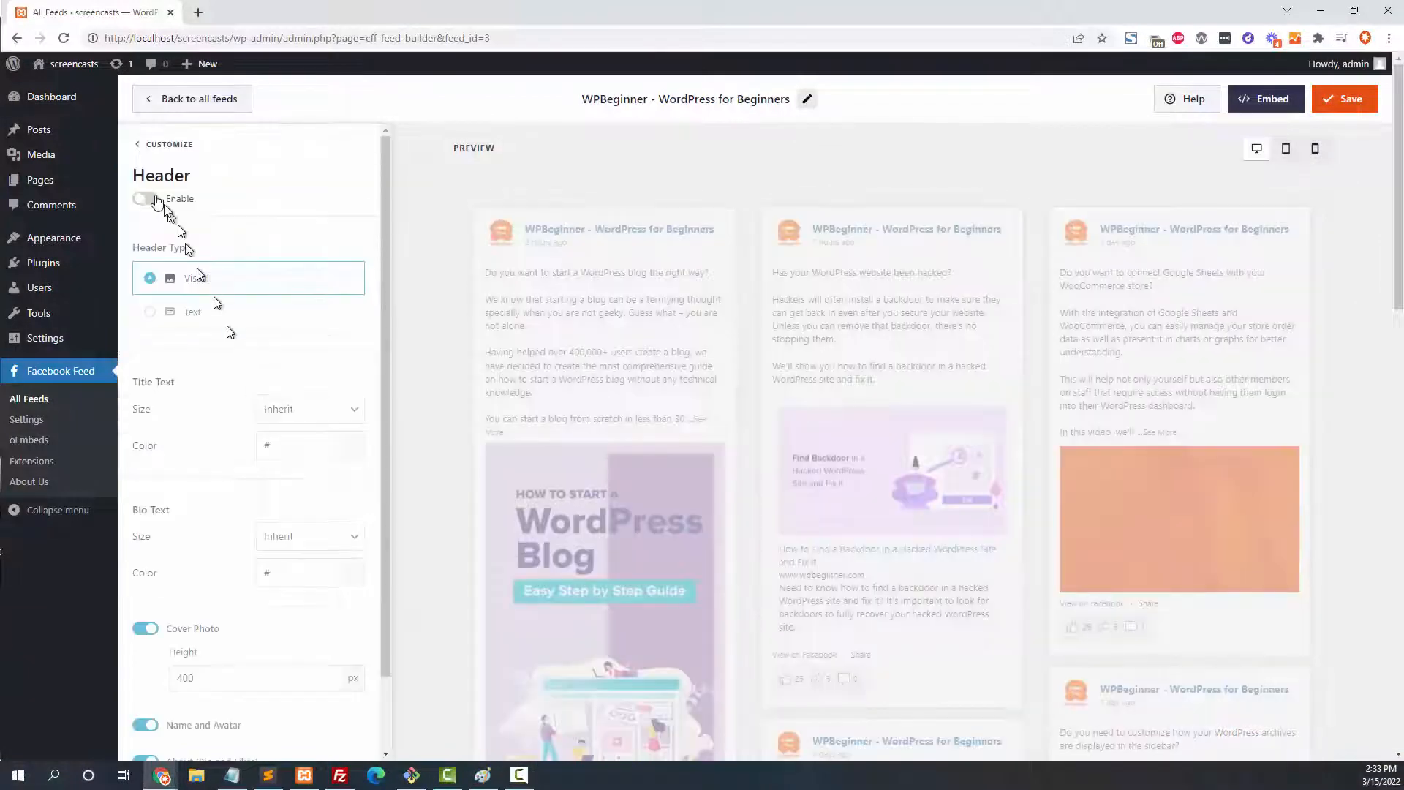
pyautogui.click(164, 145)
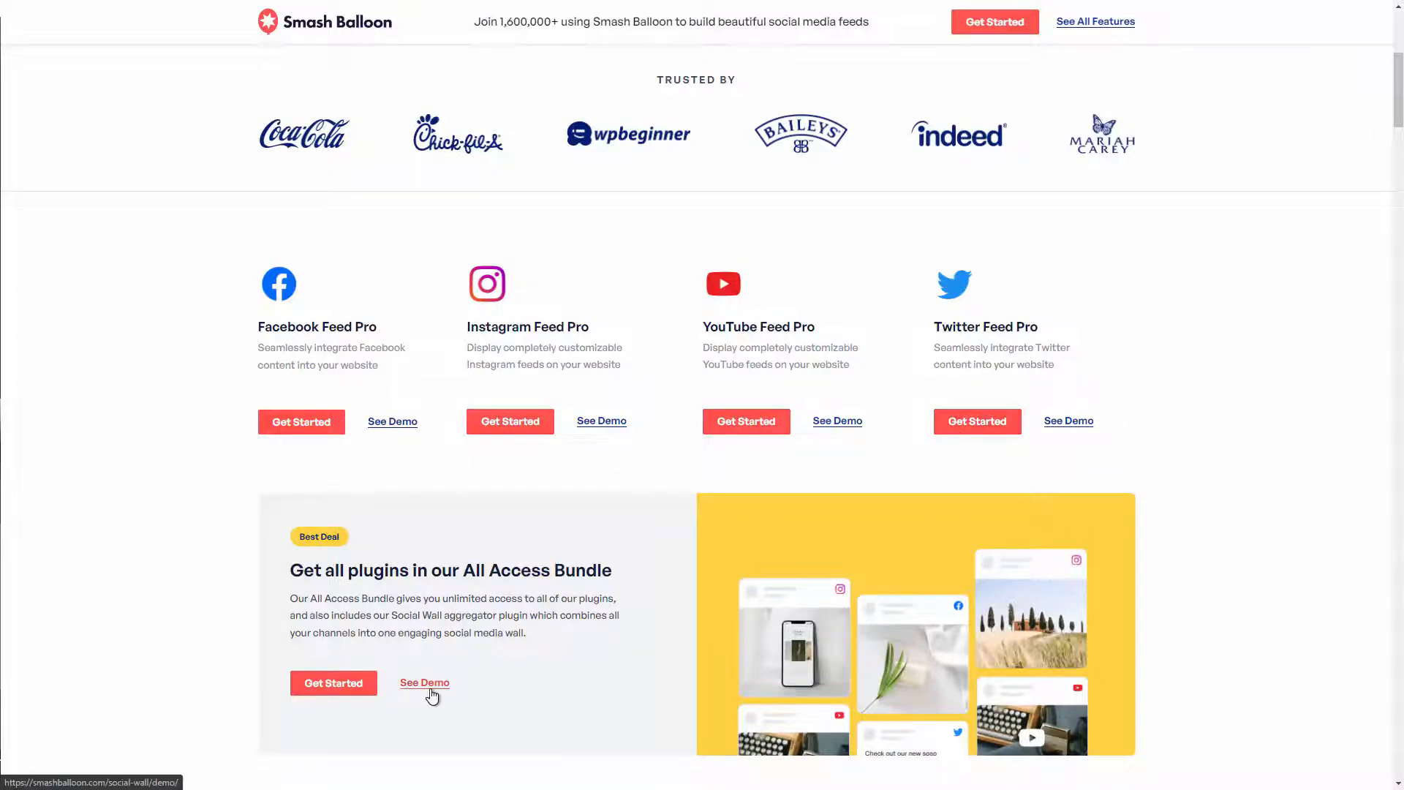
# View the All Access Bundle's Social Wall demo mixing posts from several platforms.
pyautogui.click(424, 682)
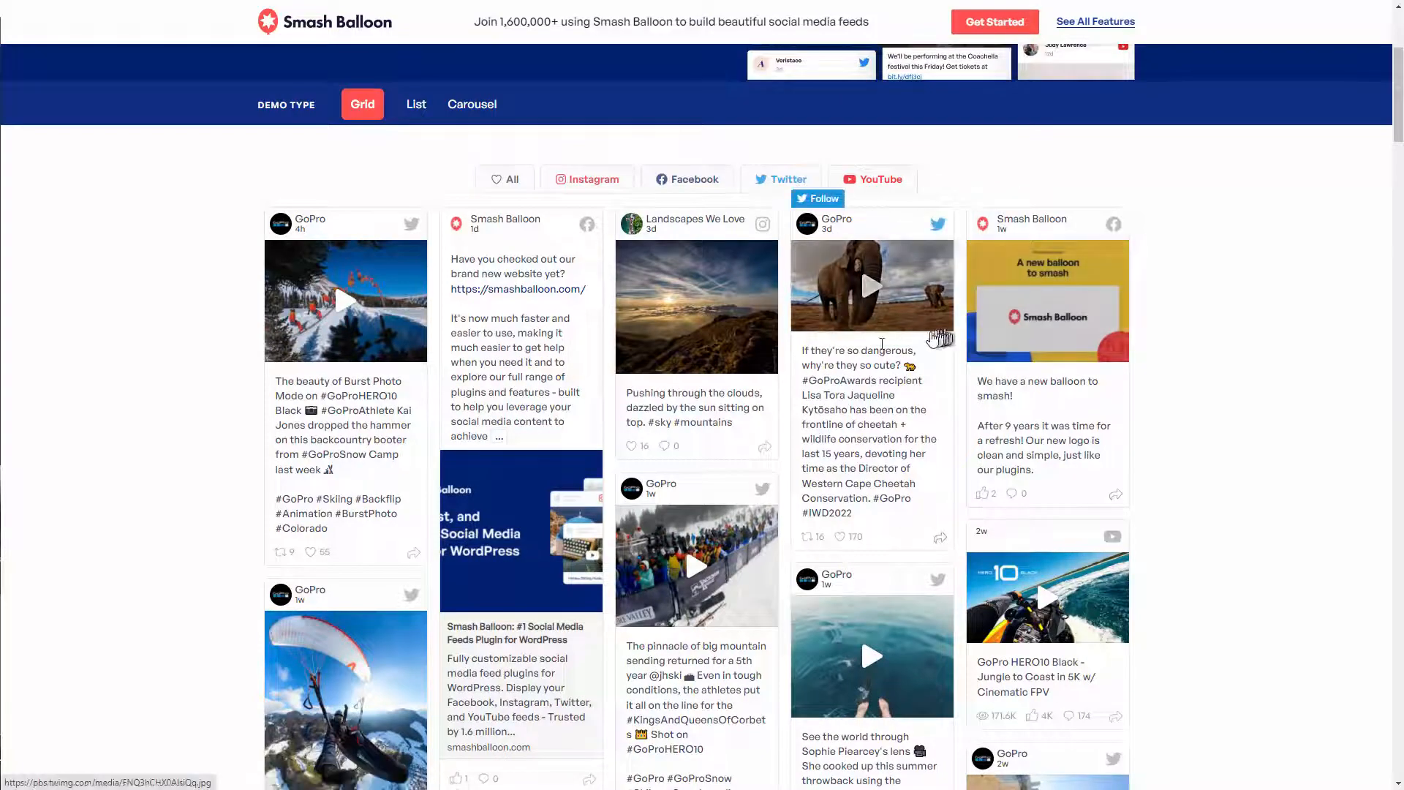